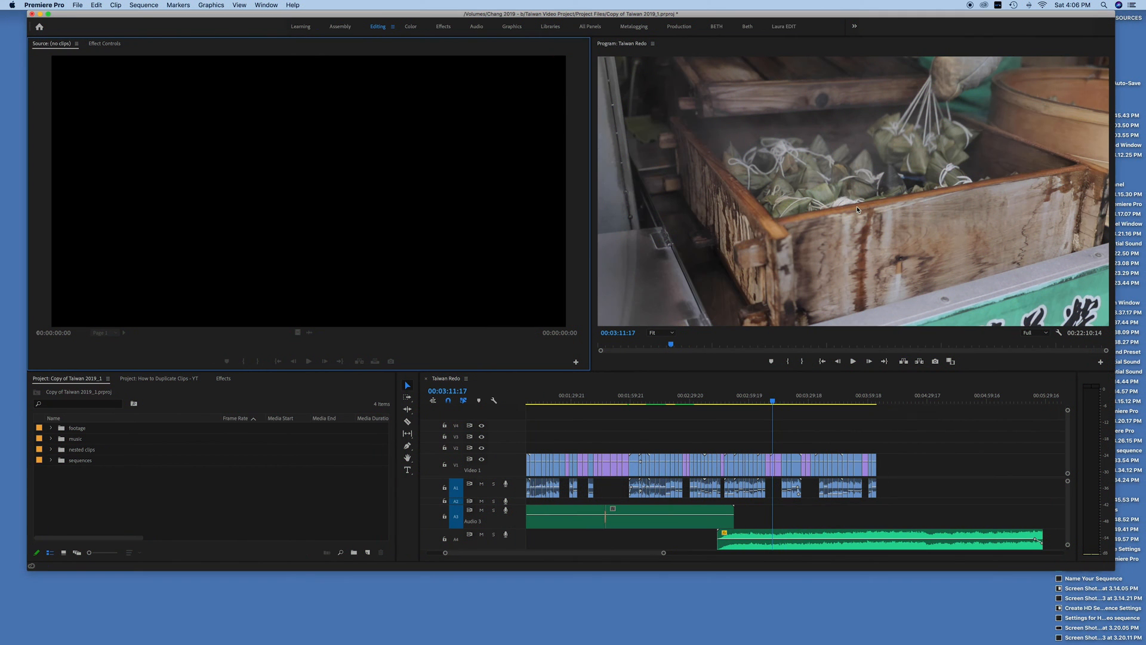
pyautogui.moveTo(897, 257)
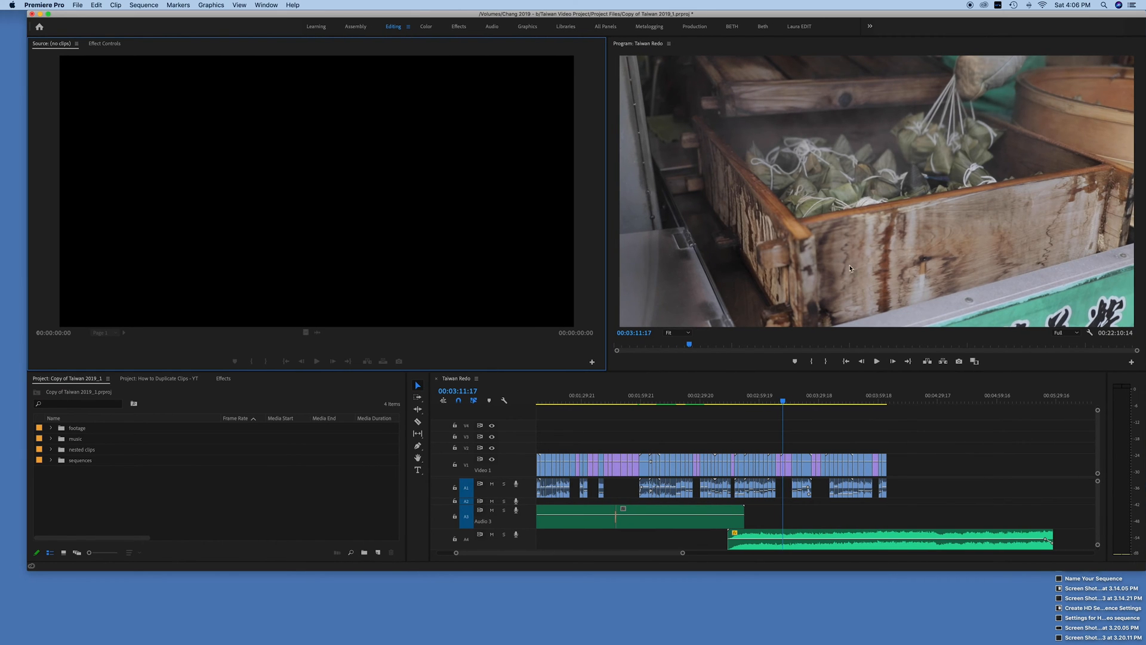
pyautogui.moveTo(813, 267)
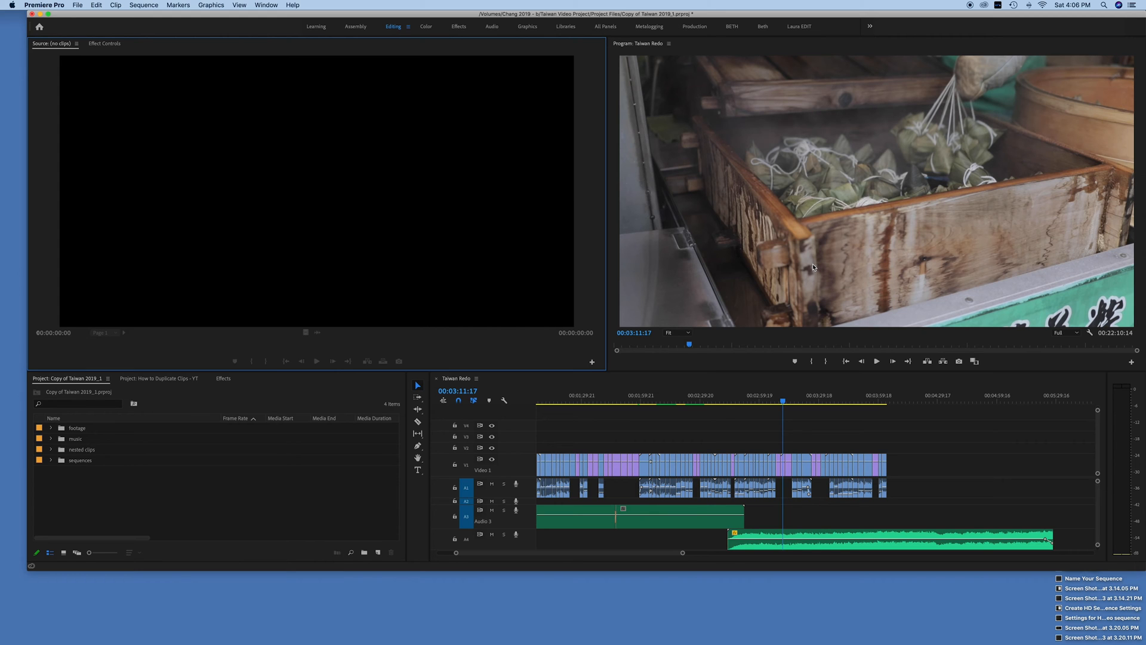
# Step: Maximize the Premiere Pro window with Cmd+\, toggling it off and back on
pyautogui.press('cmd+\\')
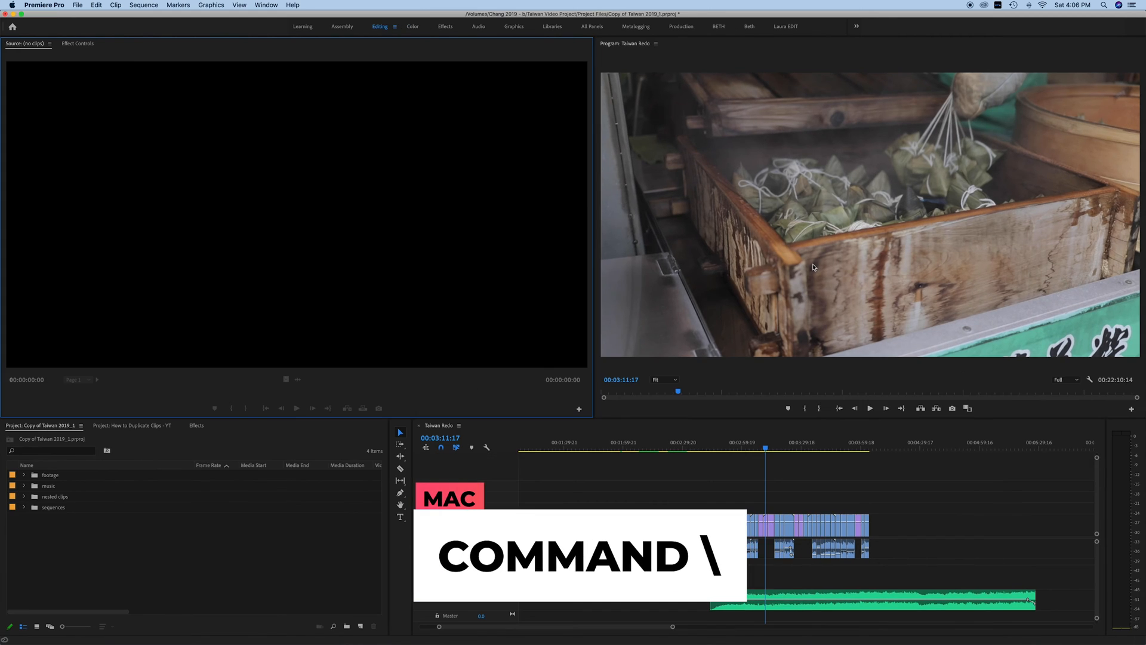
pyautogui.moveTo(594, 371)
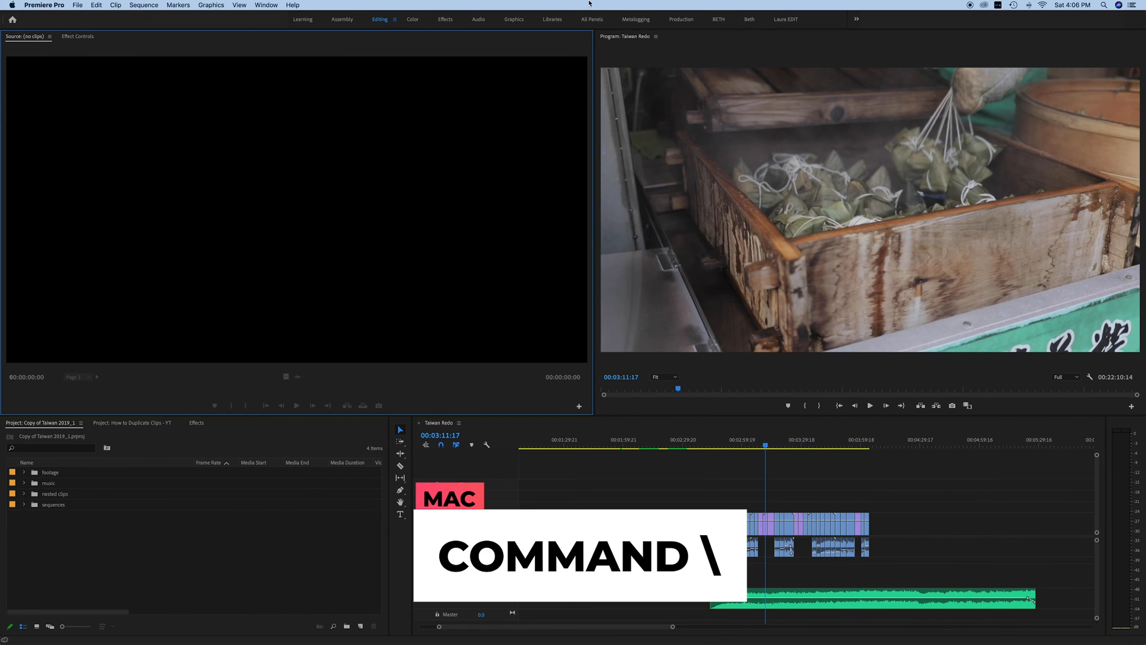
pyautogui.press('cmd+\\')
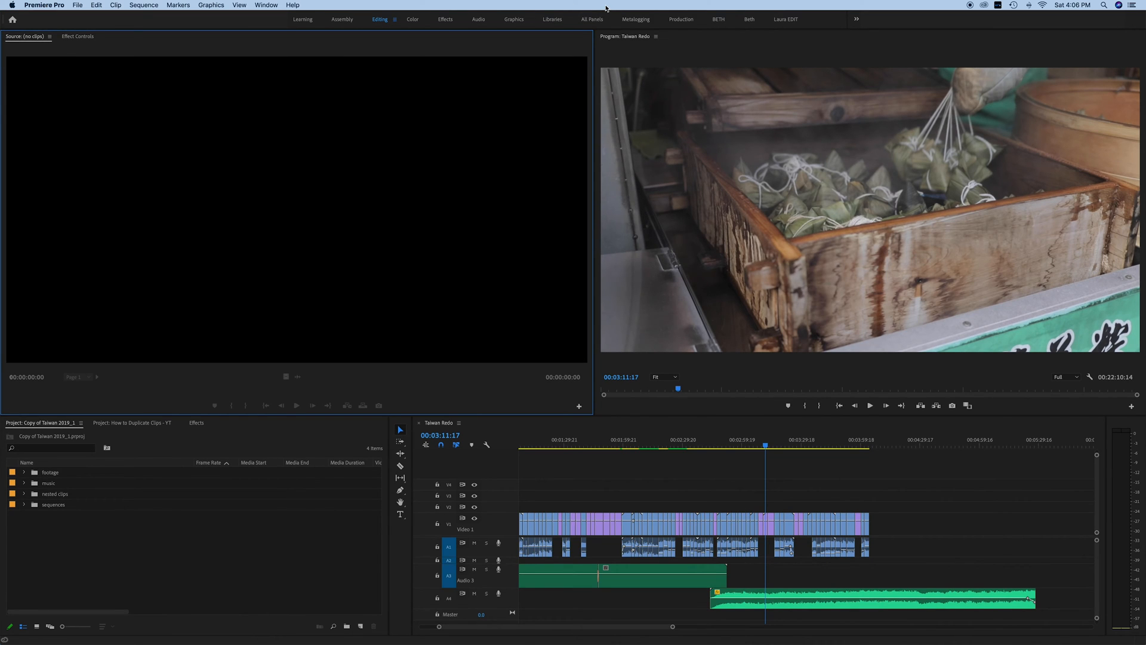
pyautogui.press('cmd+\\')
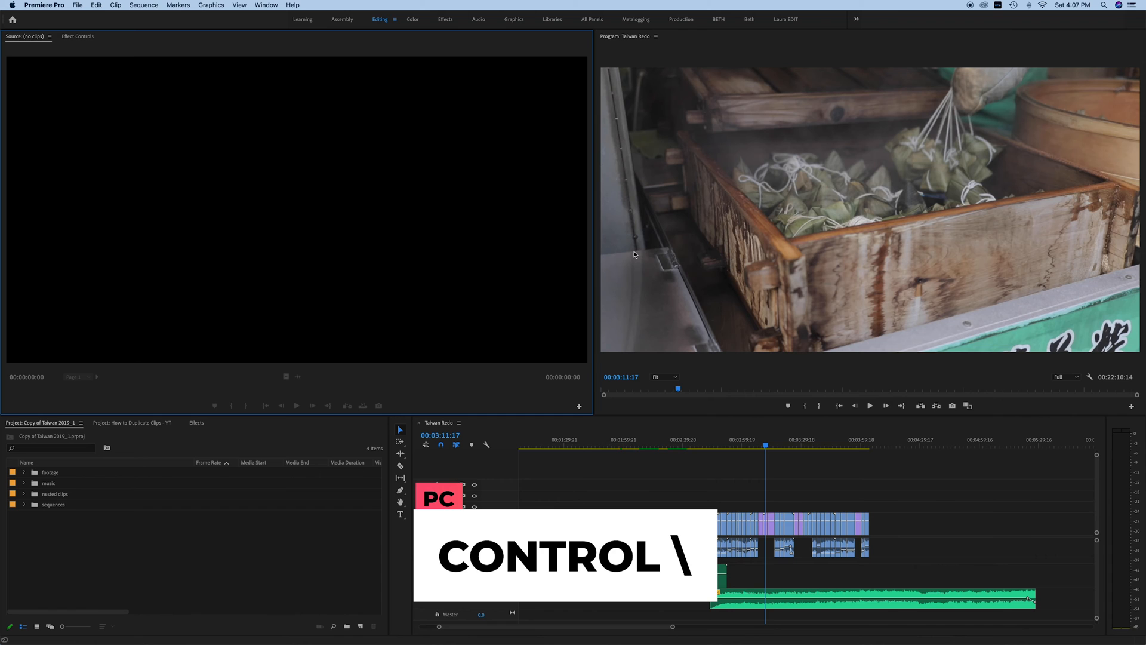
# Step: Move the playhead to 00:01:34:15, the shot of the baby on gravel
pyautogui.click(573, 439)
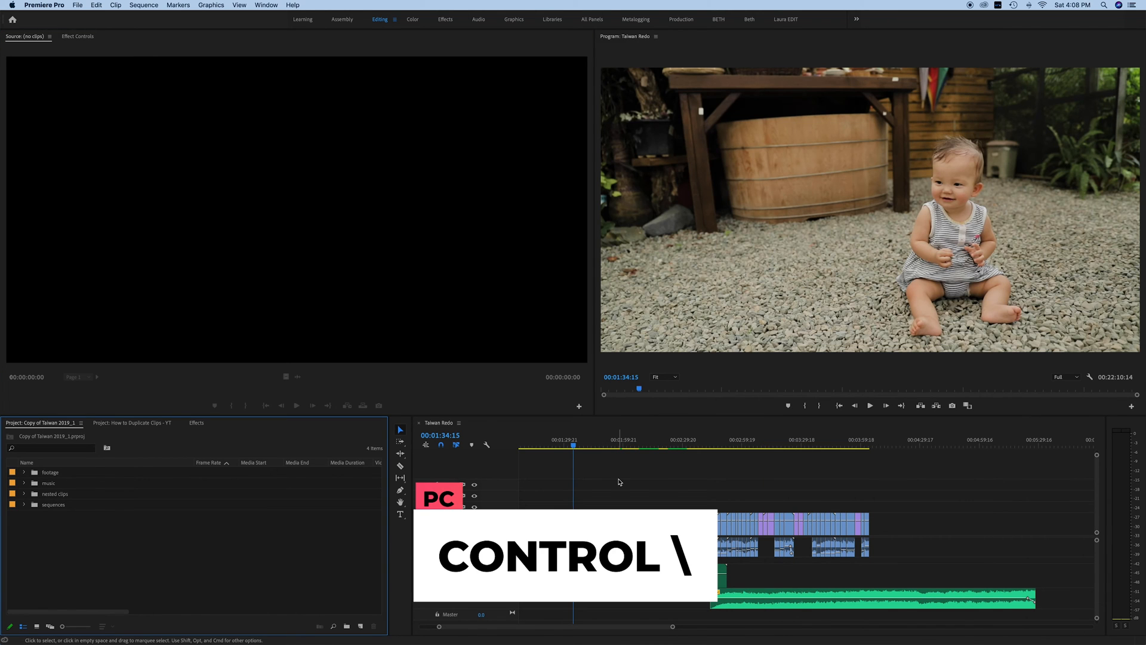
pyautogui.moveTo(611, 493)
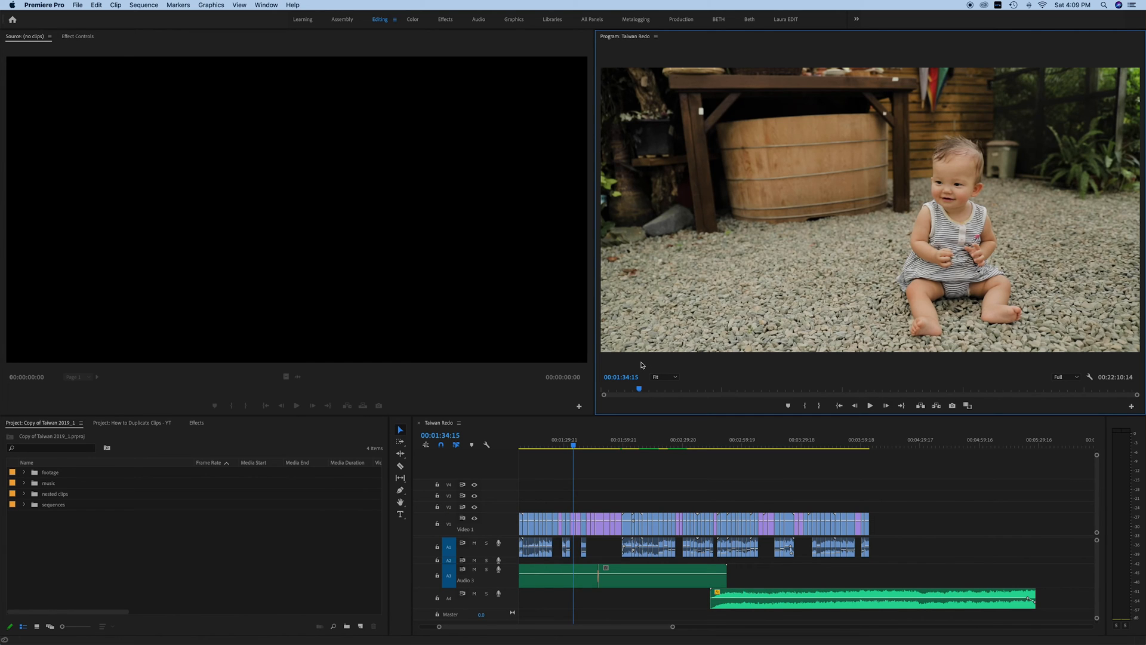
pyautogui.moveTo(642, 367)
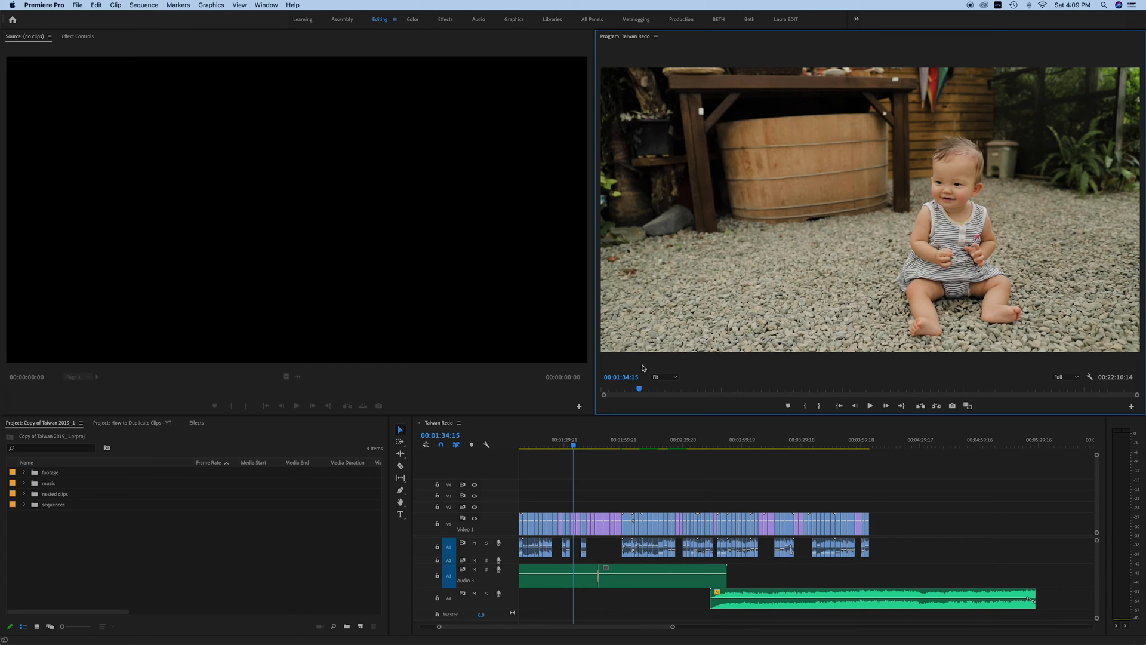
pyautogui.moveTo(703, 301)
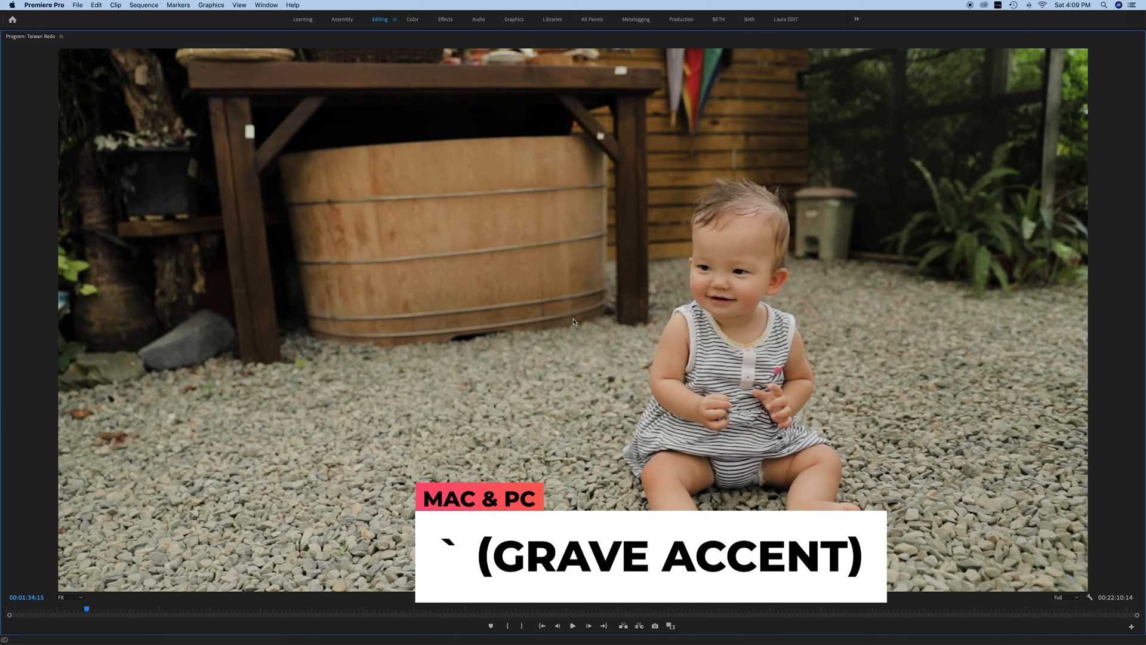
pyautogui.moveTo(495, 306)
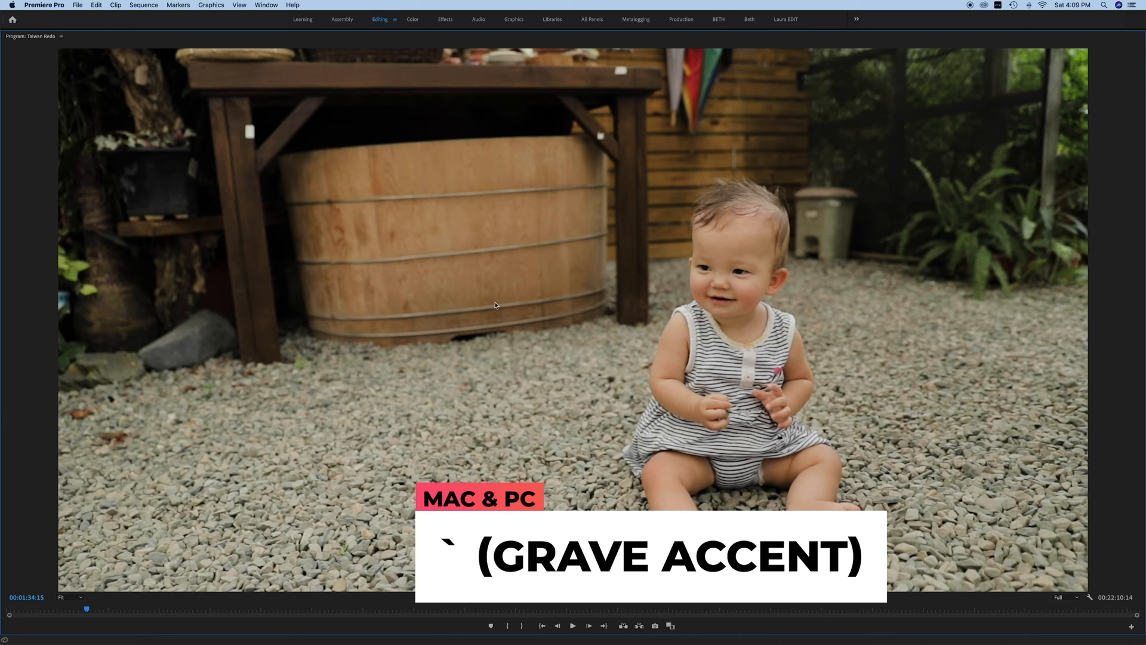
pyautogui.moveTo(188, 615)
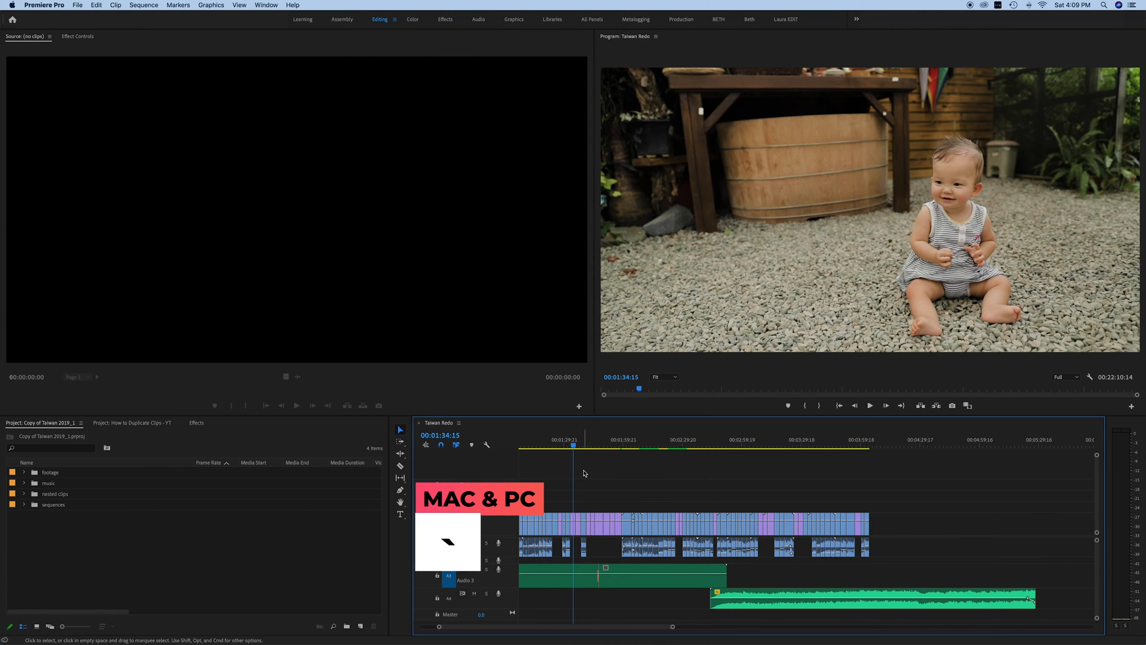
pyautogui.moveTo(645, 470)
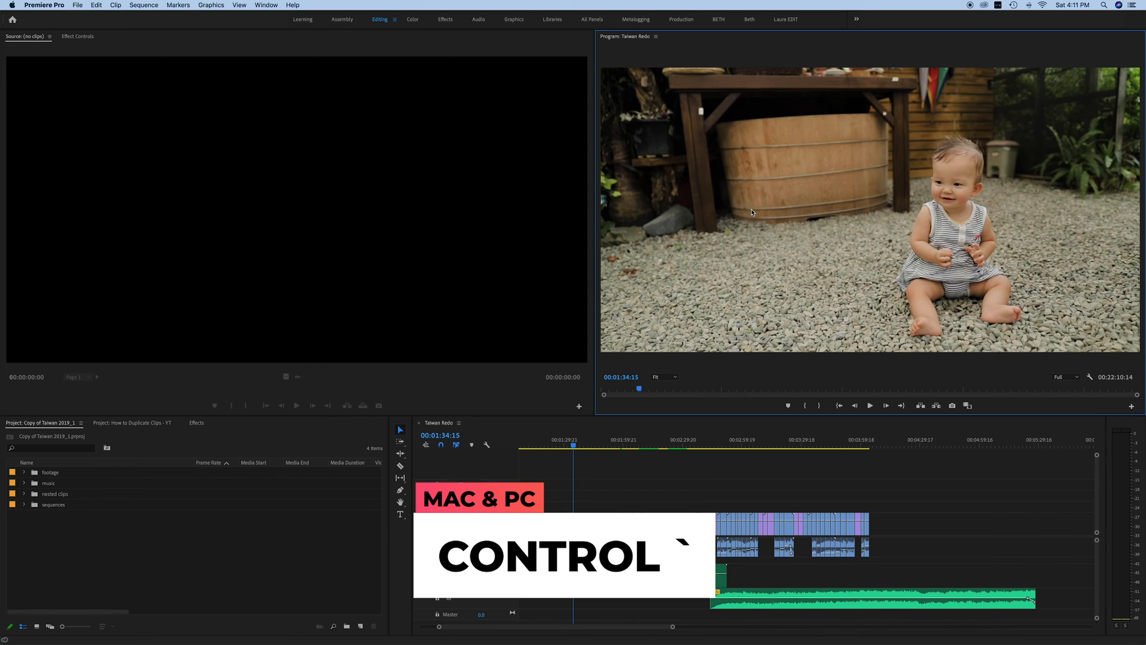
# Step: Open the Keyboard Shortcuts editor from the Premiere Pro menu
pyautogui.click(44, 6)
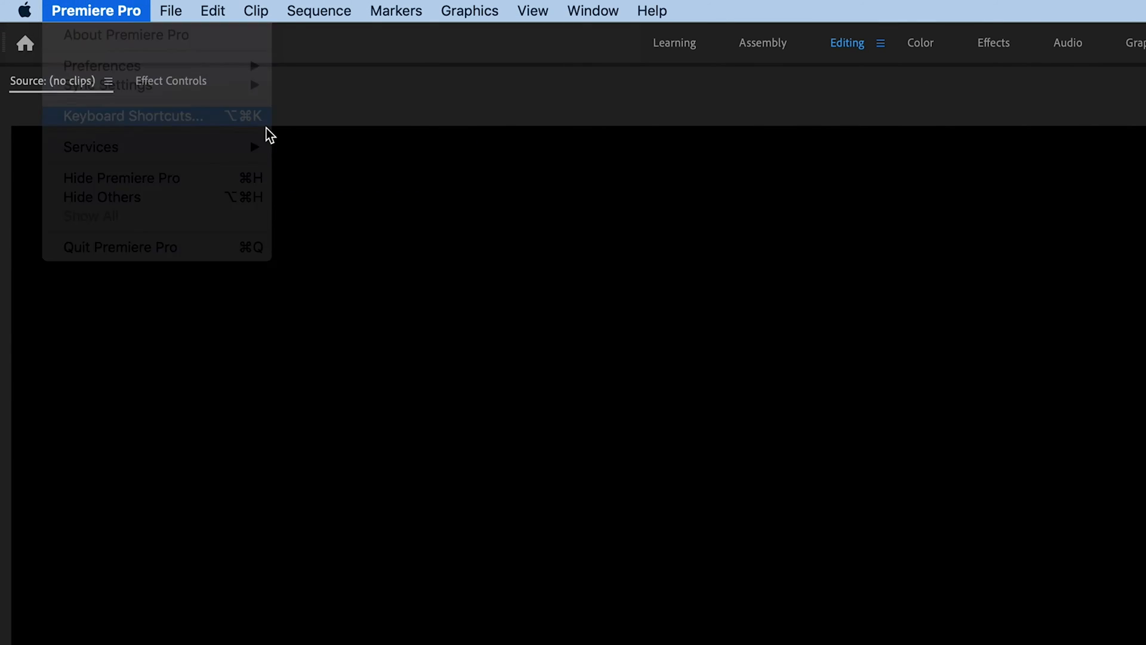
pyautogui.click(133, 115)
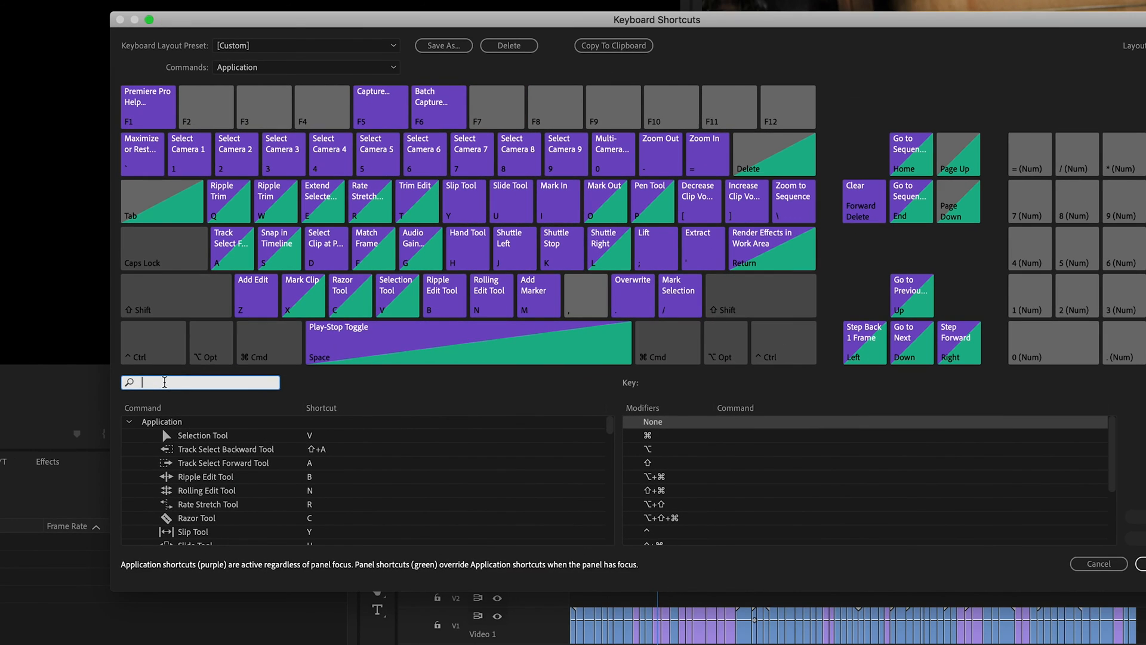
# Step: Search for the full screen command and clear Toggle Full Screen's existing shortcut
pyautogui.write('full screen')
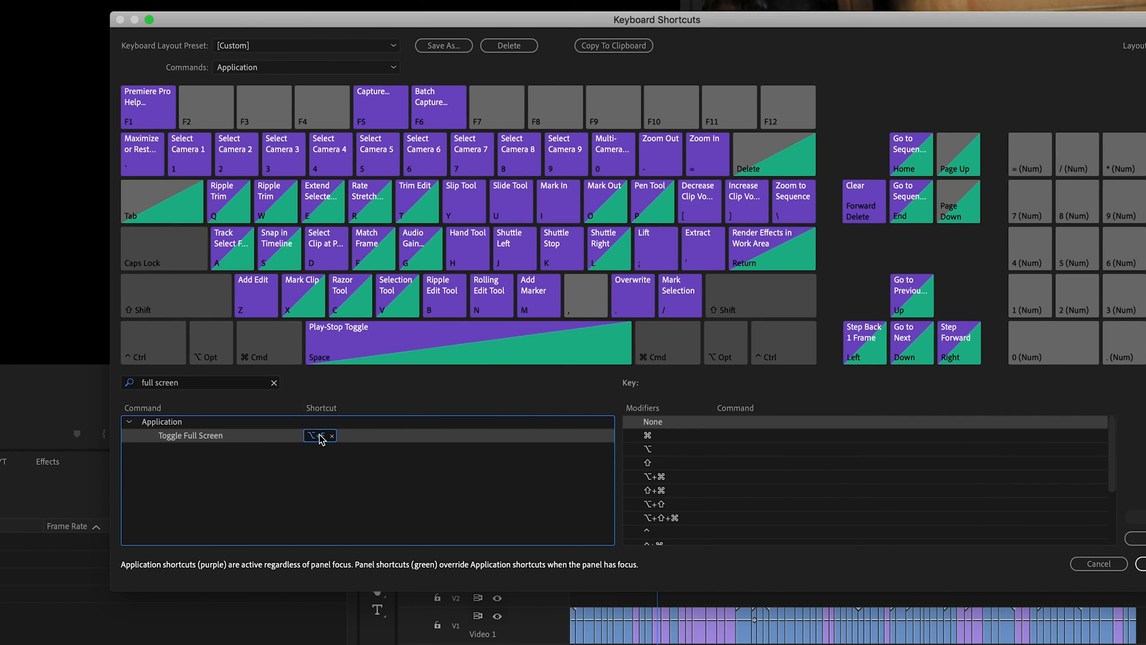
pyautogui.write('F')
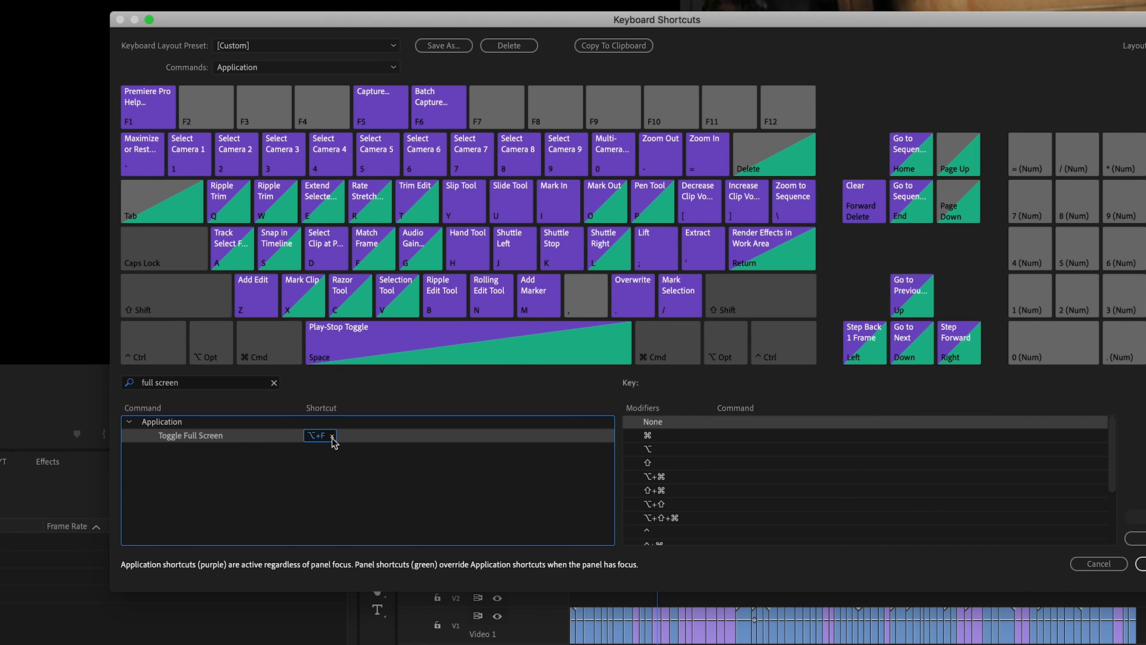
pyautogui.moveTo(332, 441)
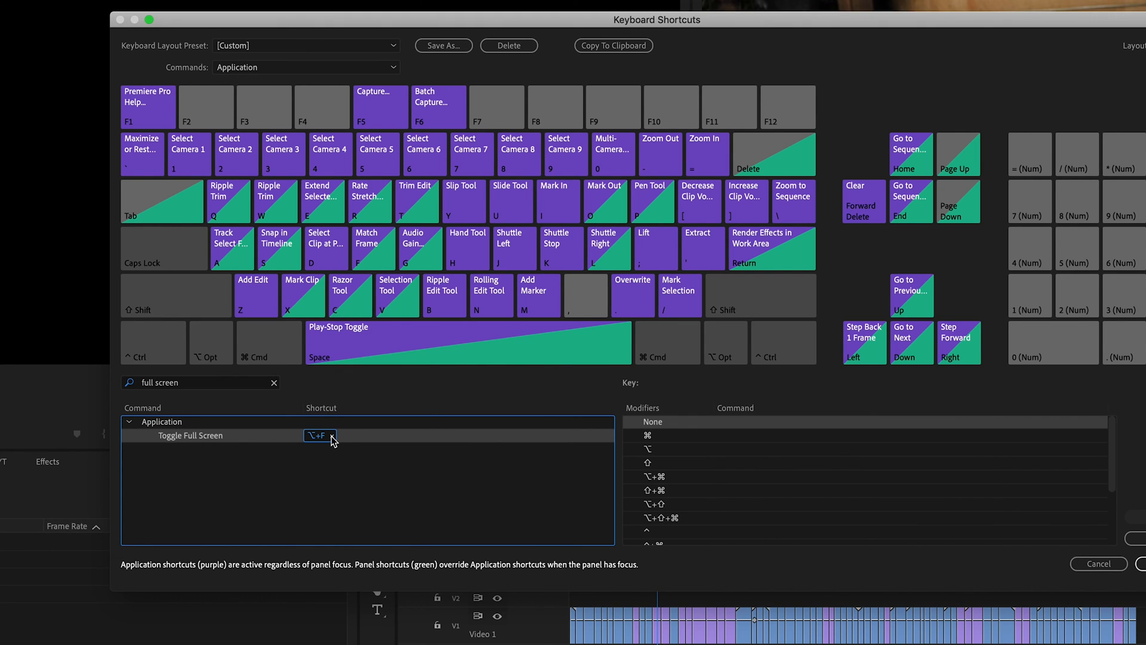
pyautogui.click(328, 436)
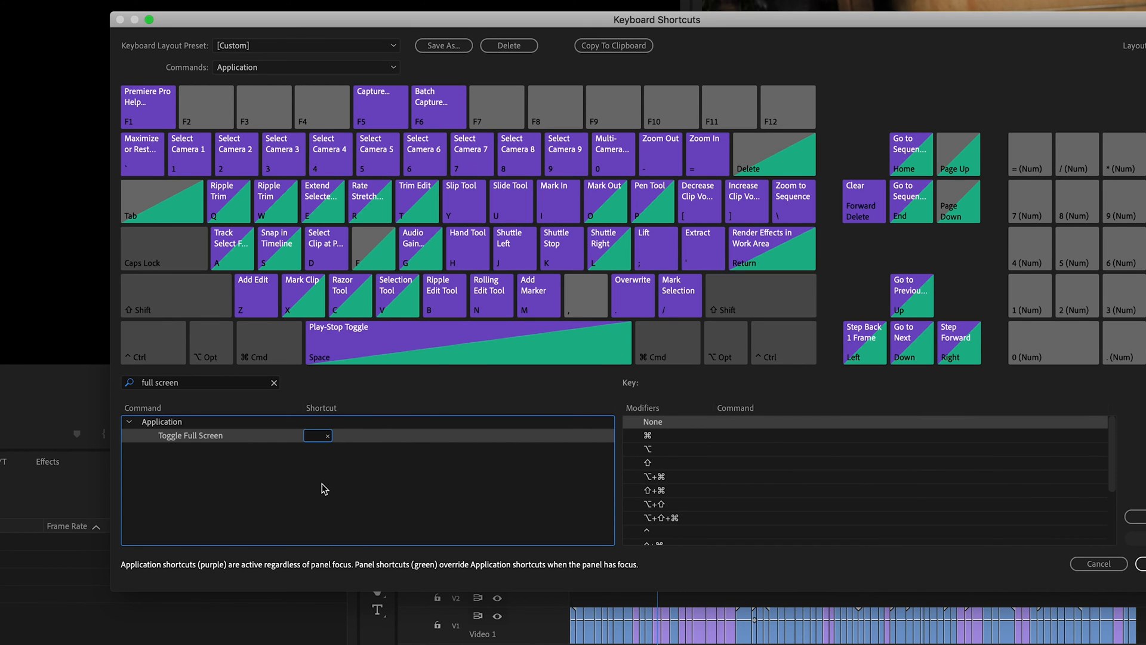
pyautogui.moveTo(327, 488)
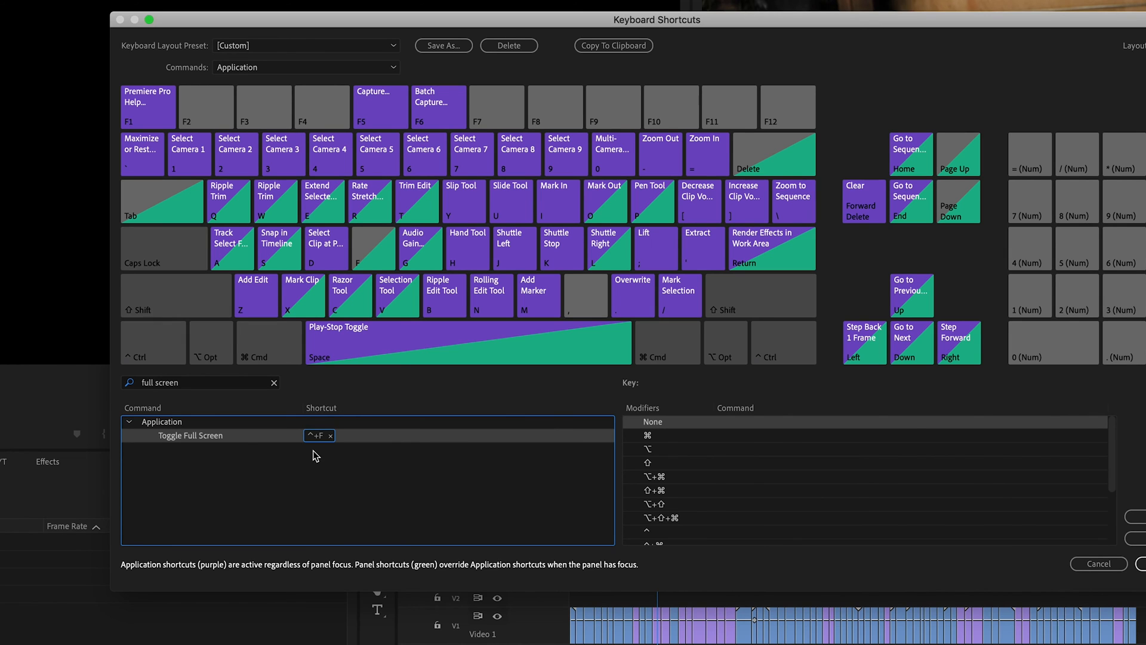
pyautogui.moveTo(174, 449)
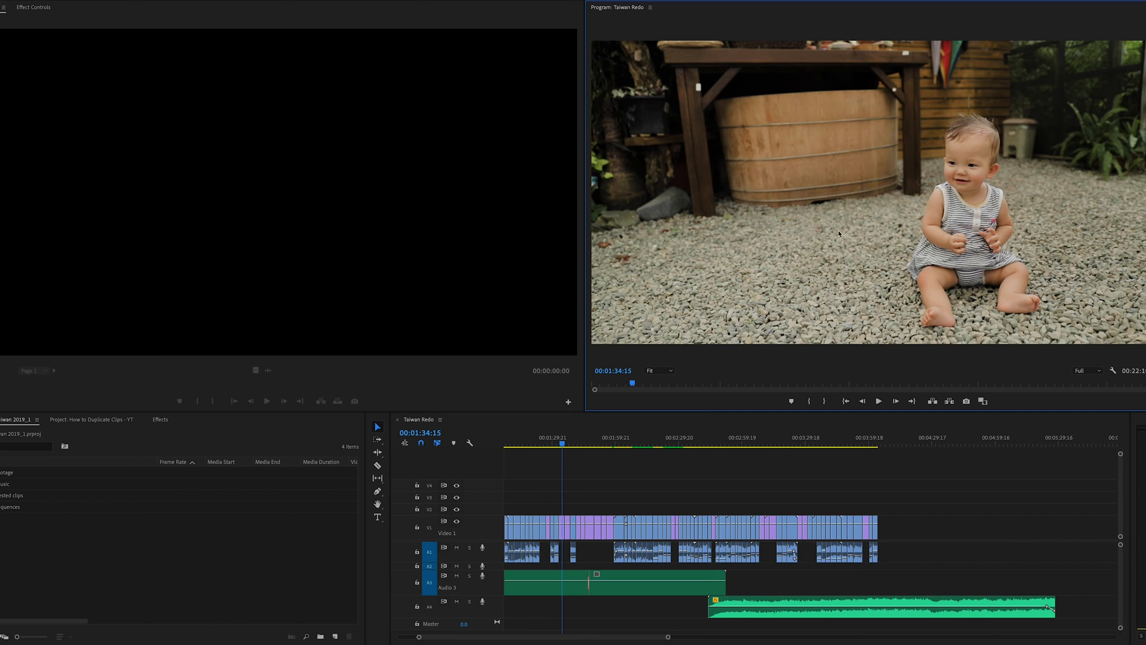
pyautogui.moveTo(795, 247)
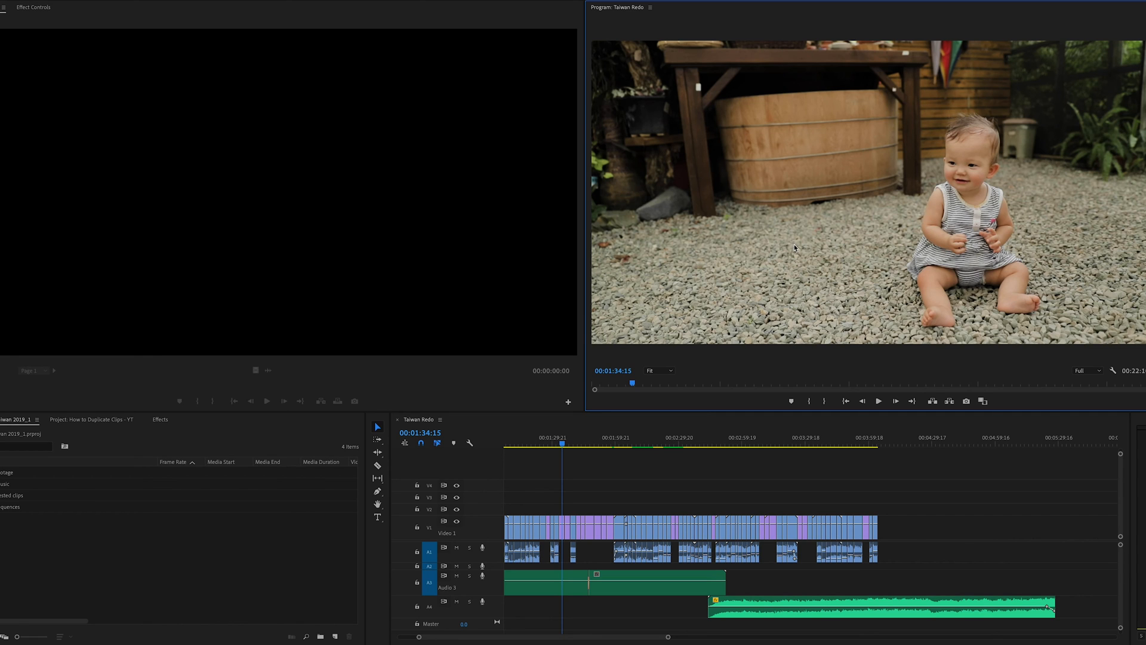
pyautogui.moveTo(776, 227)
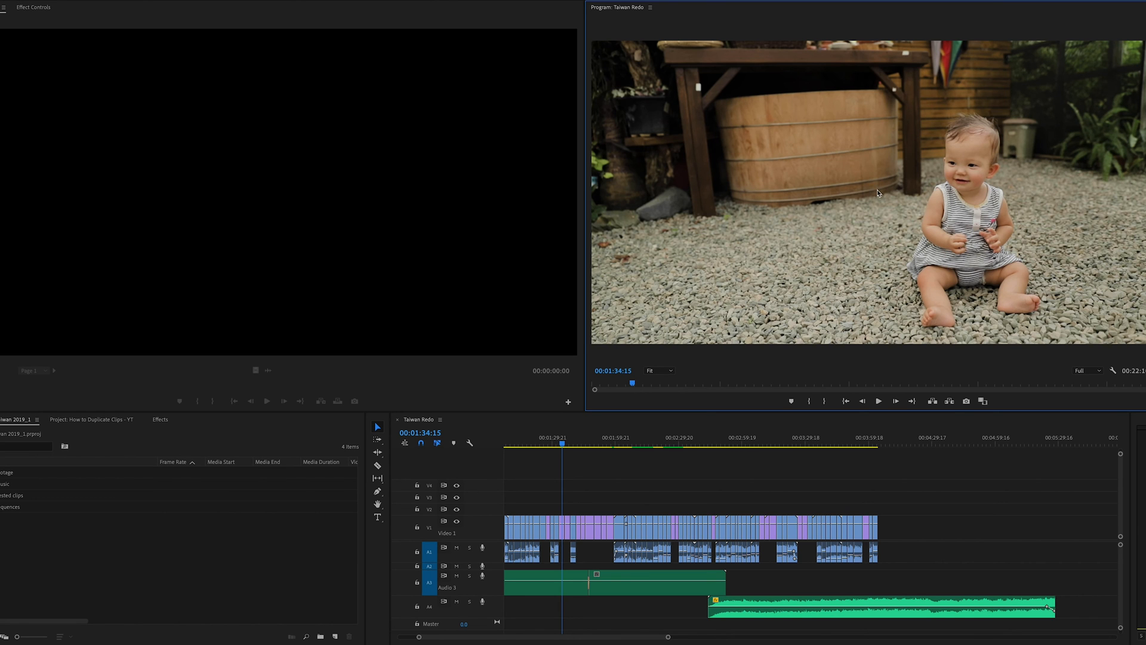
pyautogui.moveTo(862, 219)
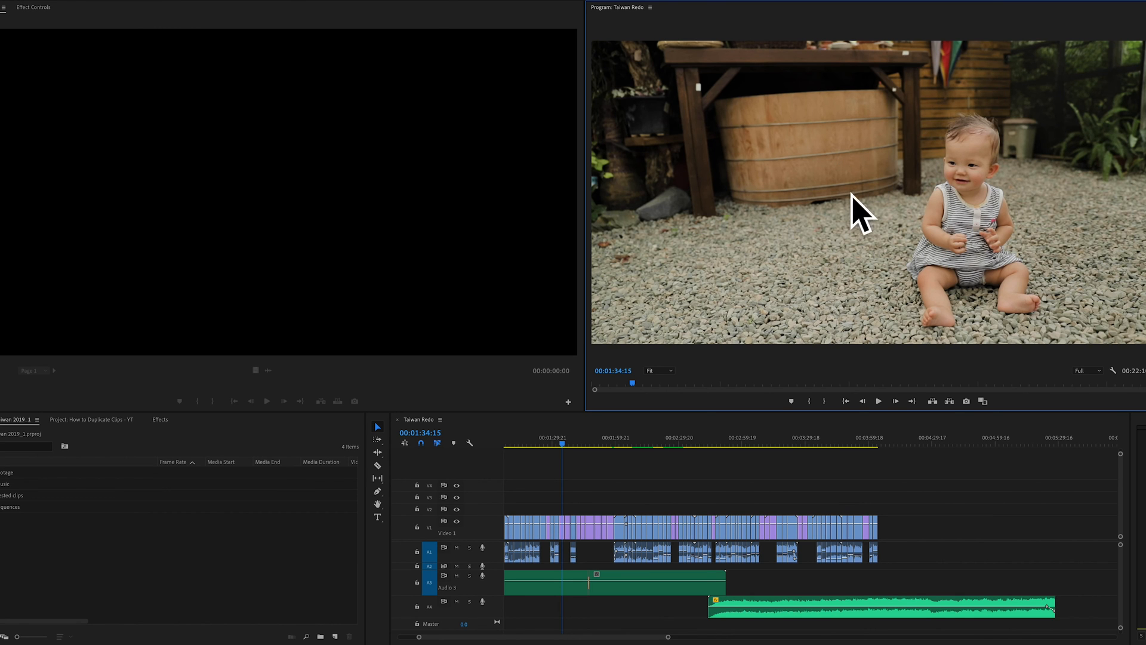
# Step: Open the Preferences dialog on the Playback page
pyautogui.click(83, 9)
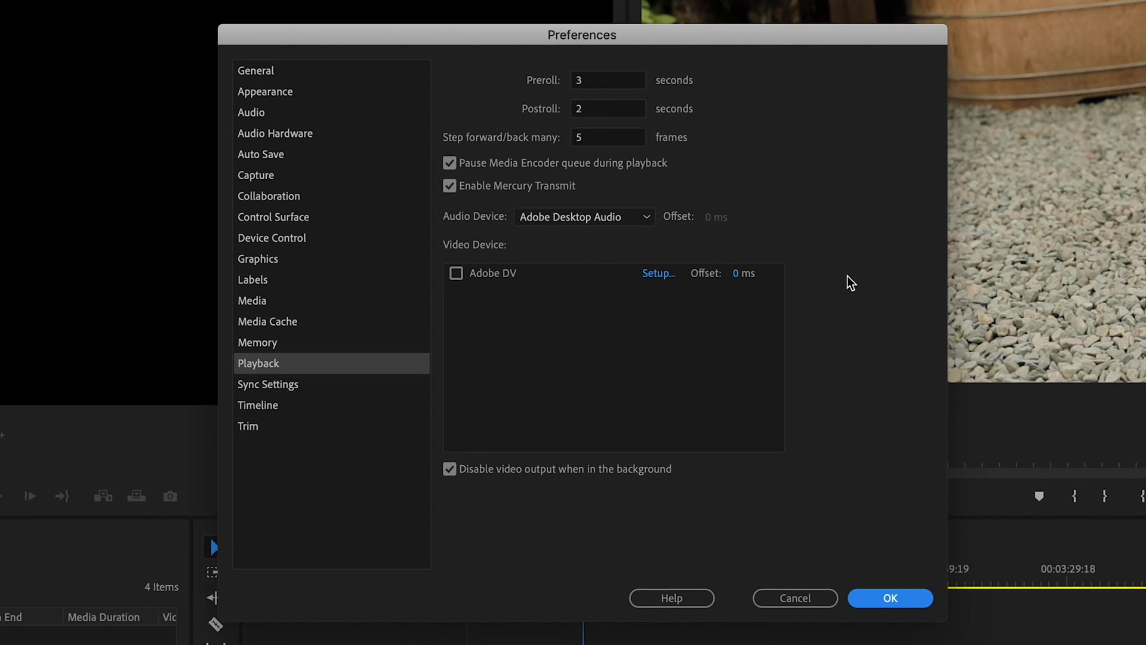
pyautogui.moveTo(833, 295)
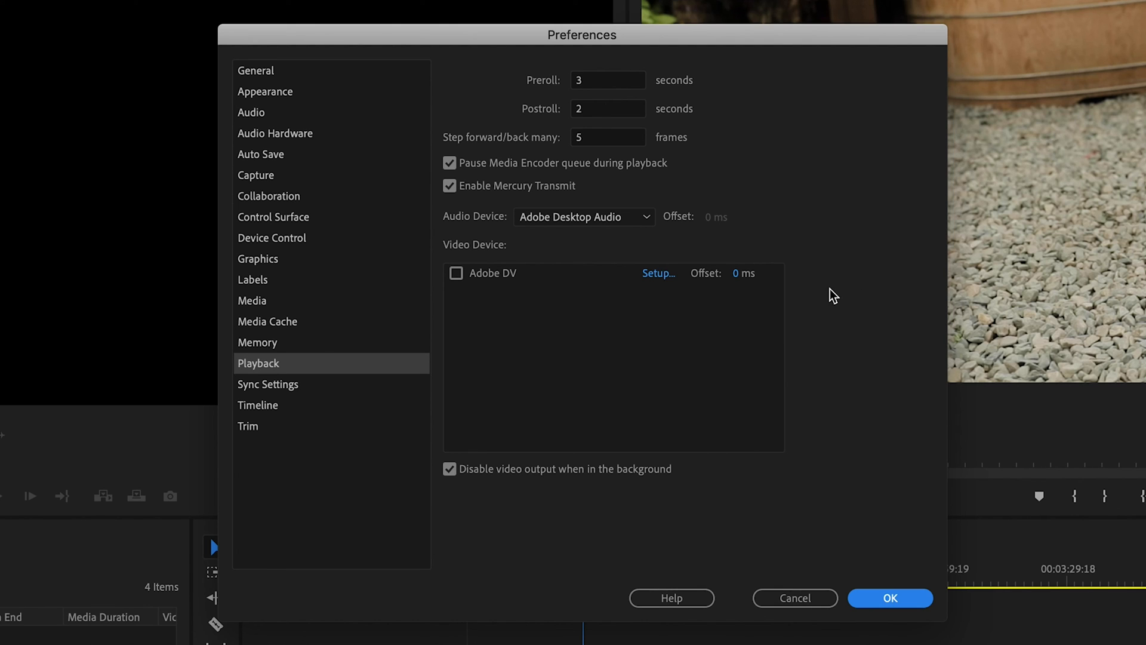
pyautogui.moveTo(605, 336)
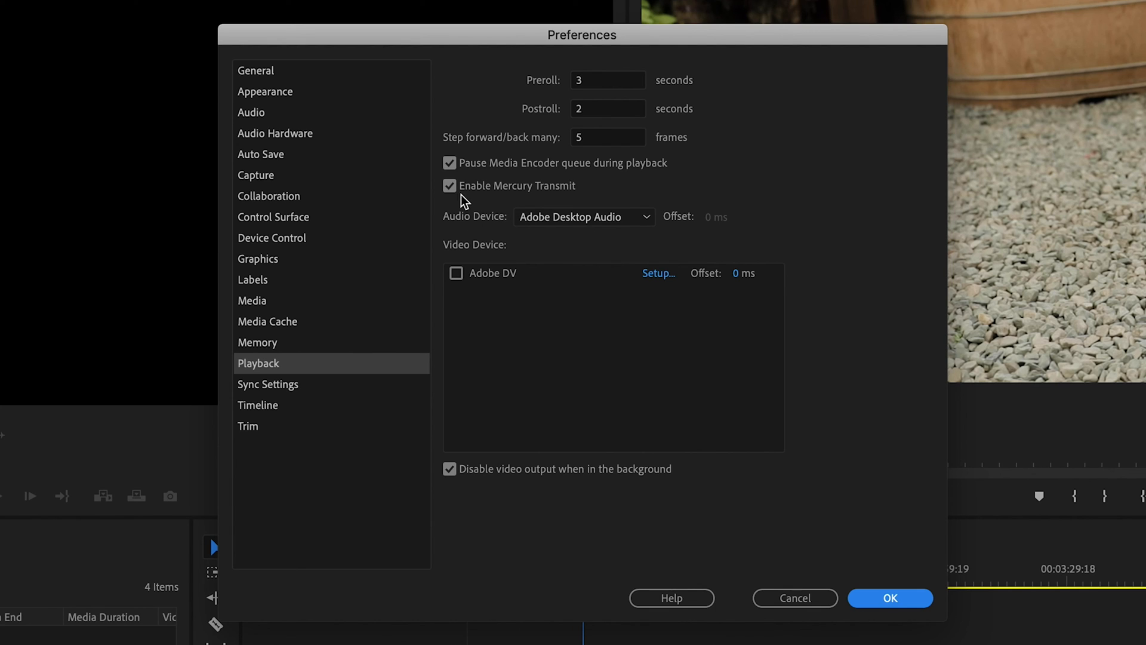
pyautogui.moveTo(499, 204)
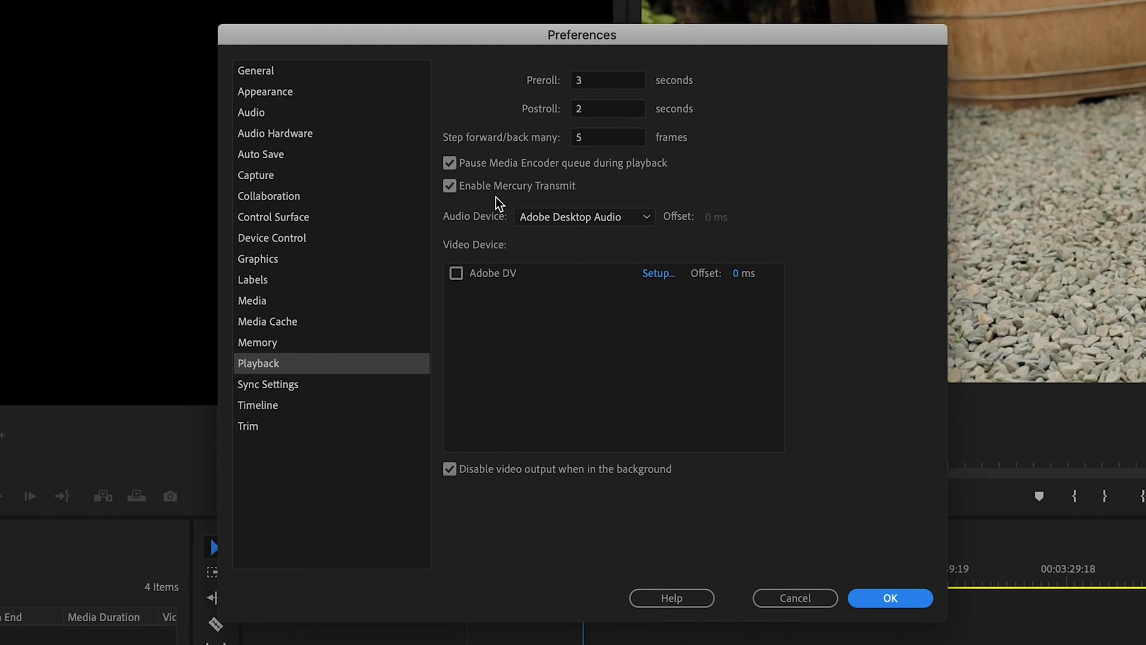
pyautogui.moveTo(441, 197)
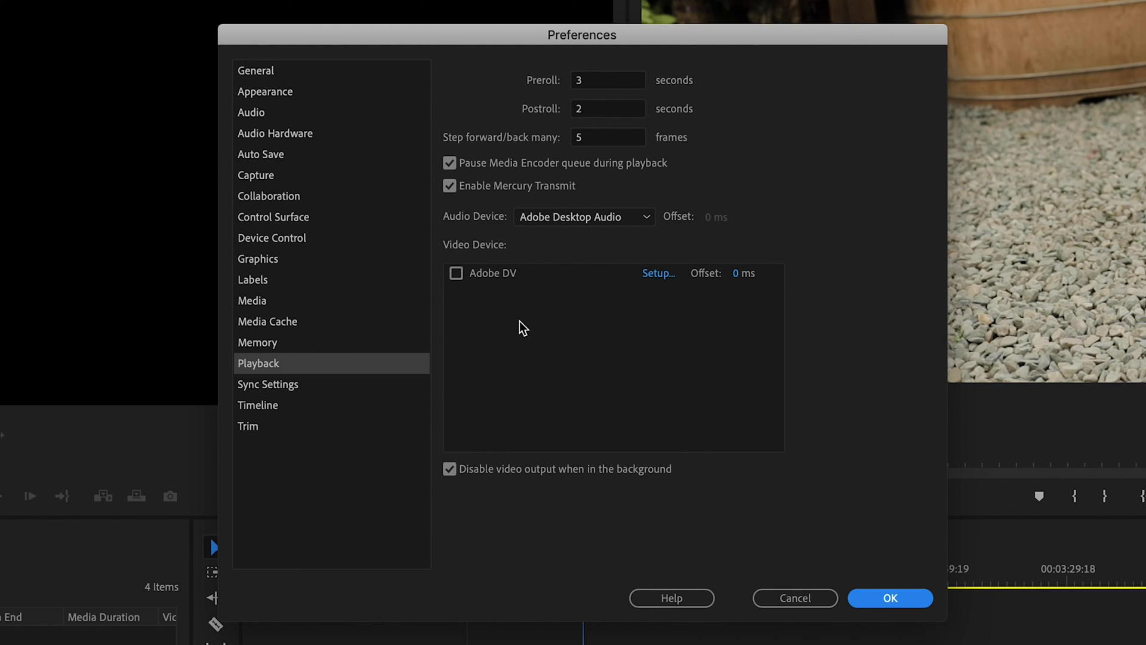
pyautogui.moveTo(502, 322)
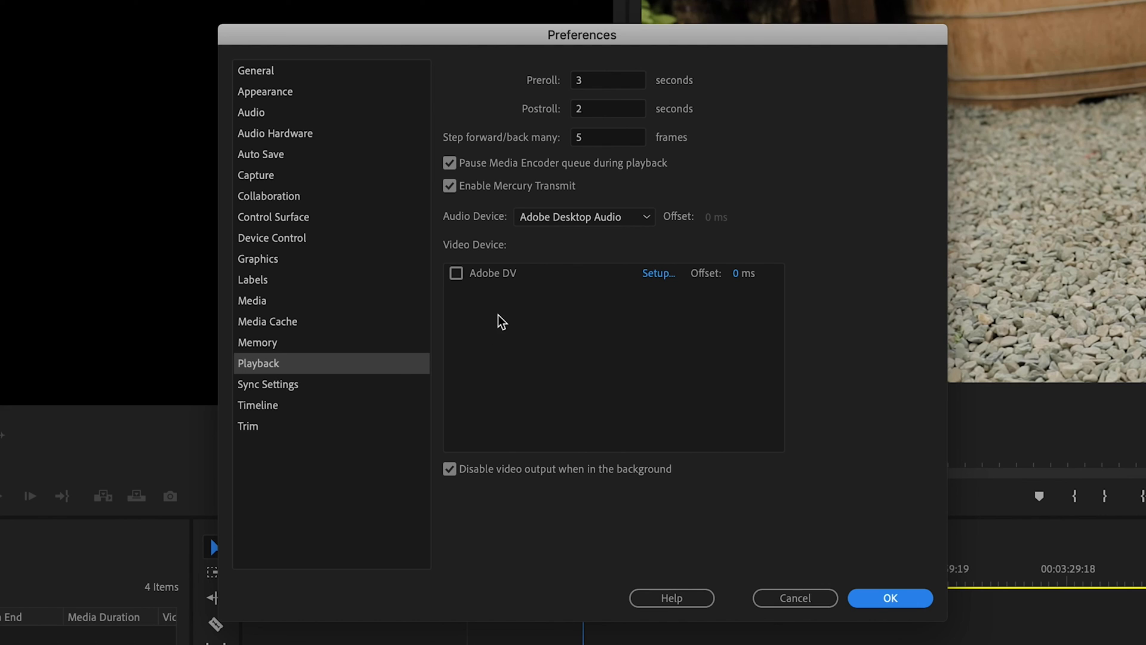
pyautogui.moveTo(527, 305)
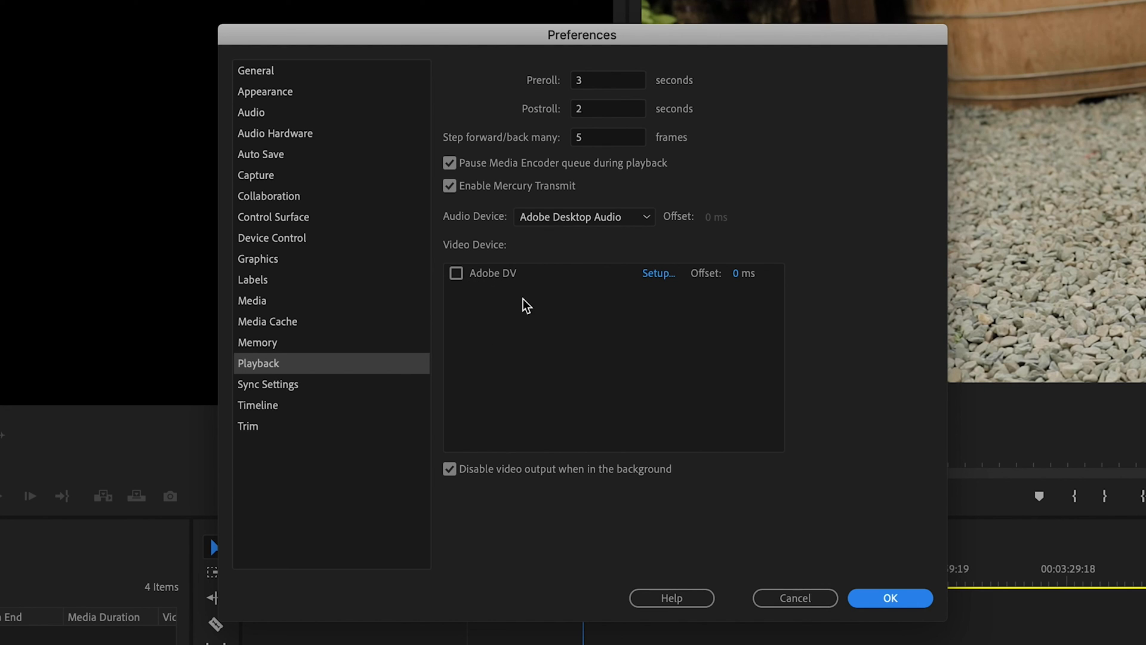
pyautogui.moveTo(498, 320)
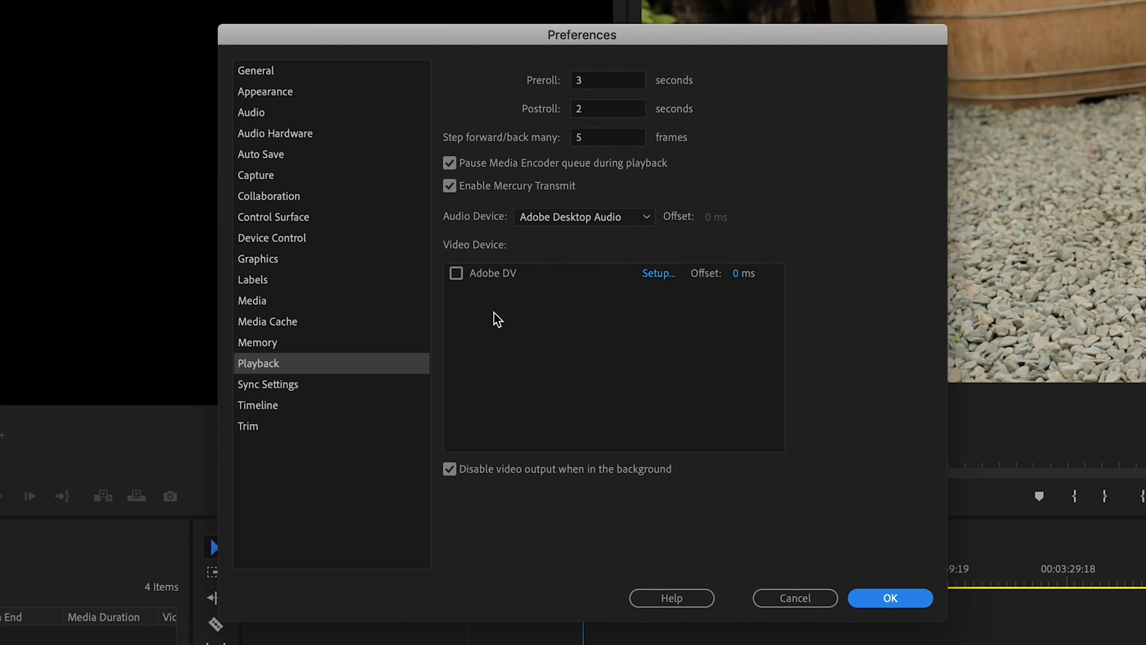
pyautogui.moveTo(491, 310)
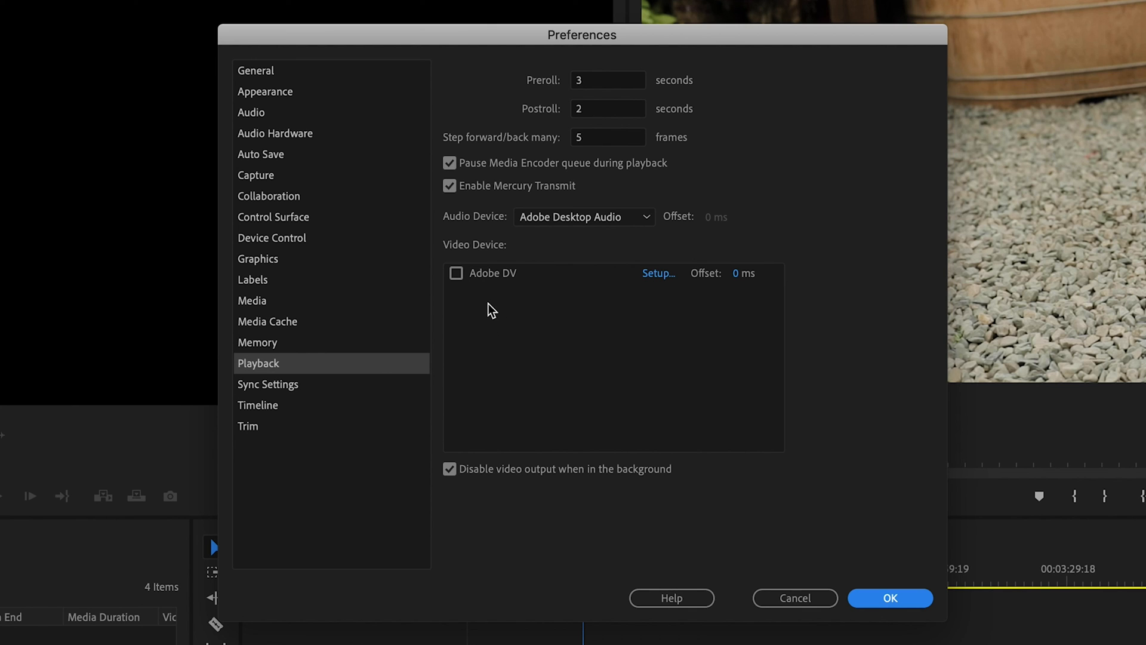
pyautogui.moveTo(30, 247)
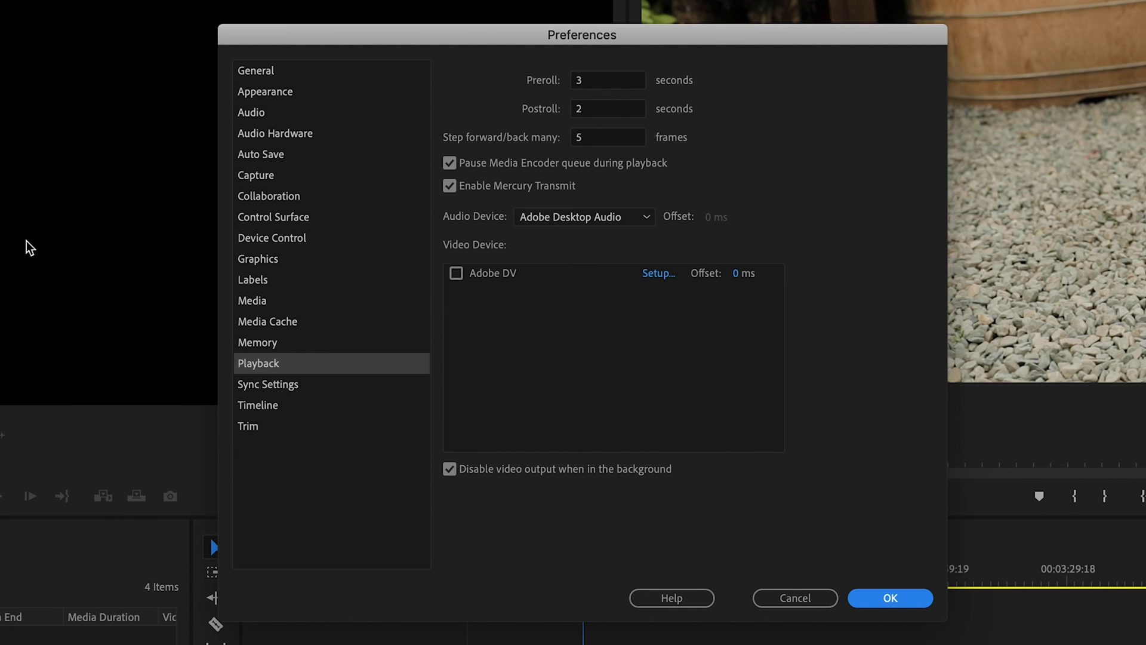
pyautogui.moveTo(922, 585)
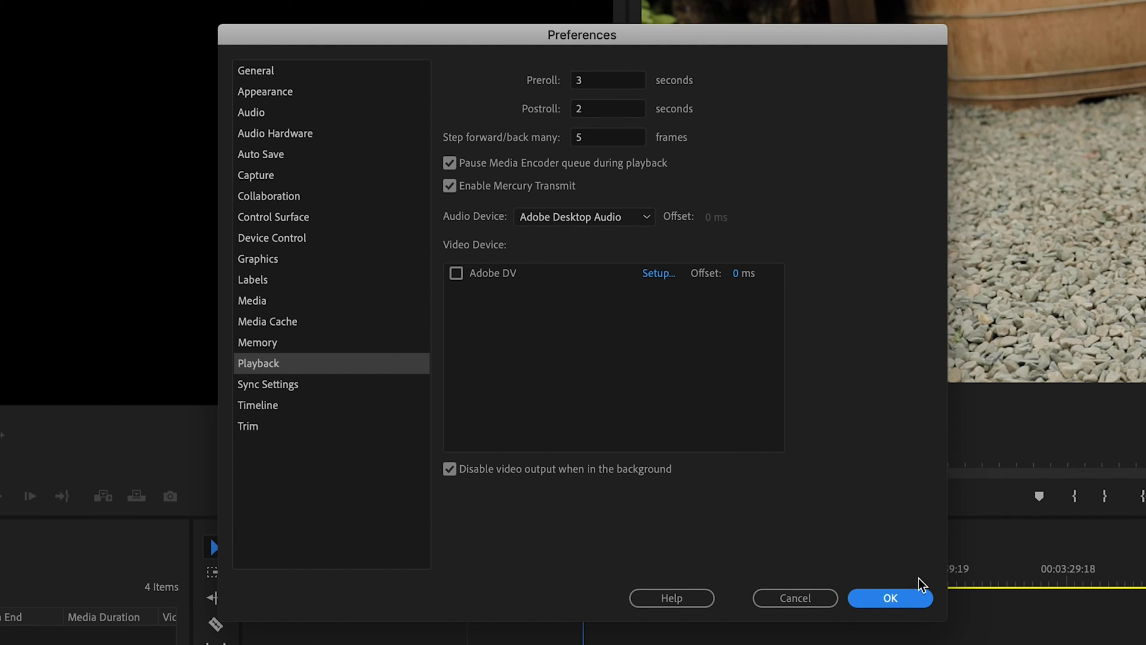
# Step: Close the Playback preferences with OK
pyautogui.click(889, 597)
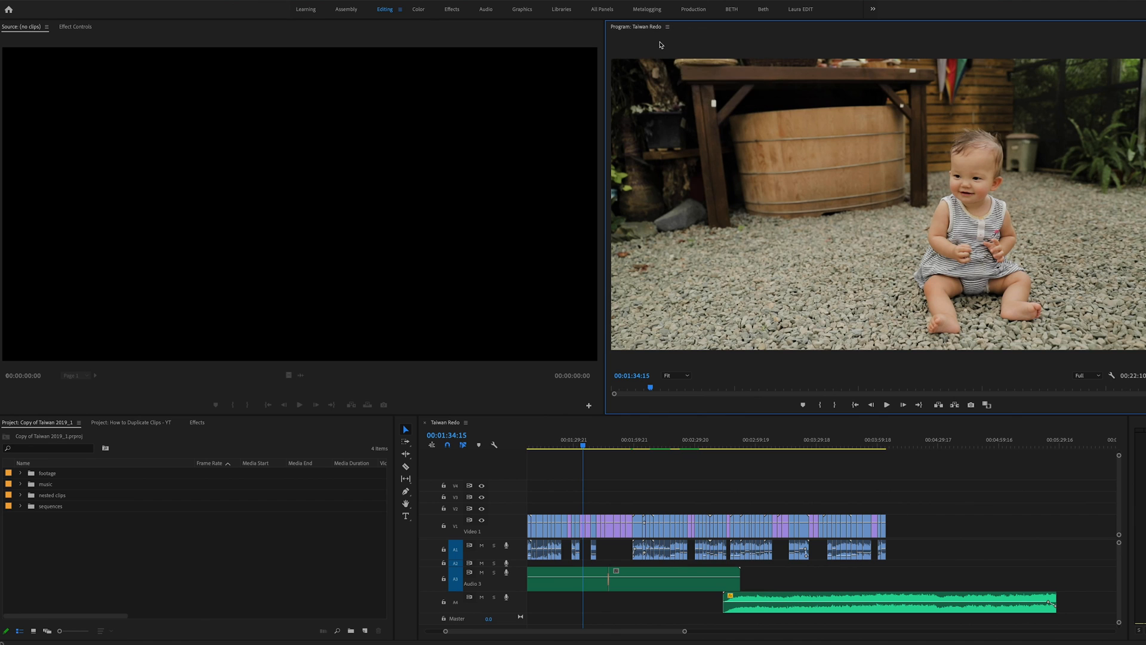
# Step: Undock the Program monitor, drag it toward screen centre, and show it full screen
pyautogui.click(666, 26)
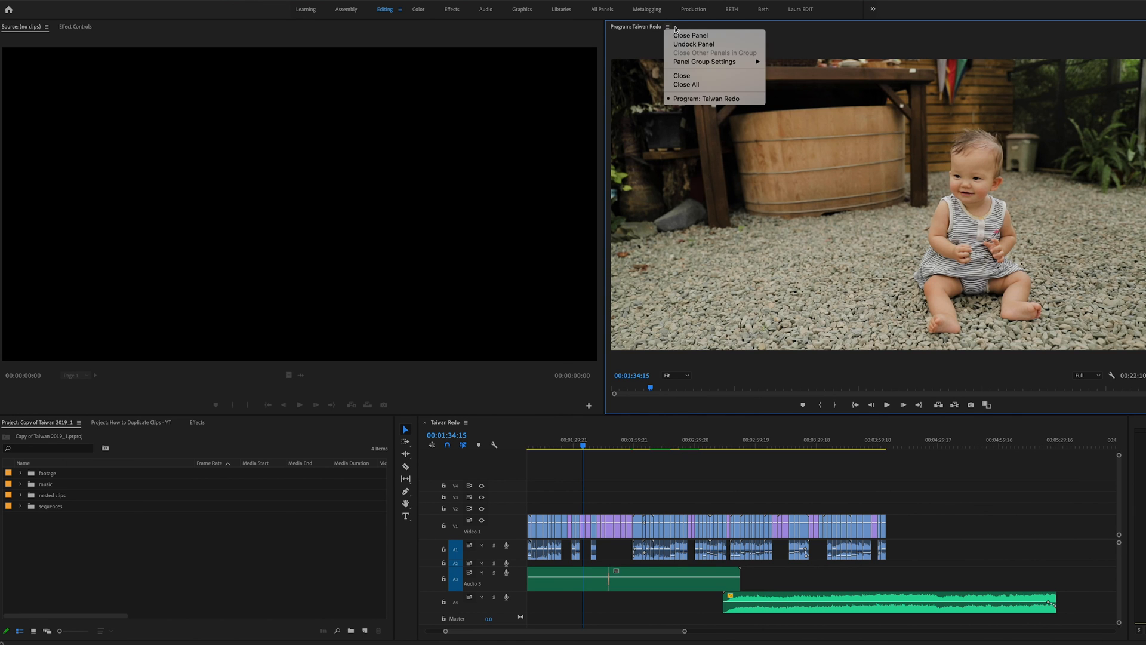
pyautogui.click(694, 44)
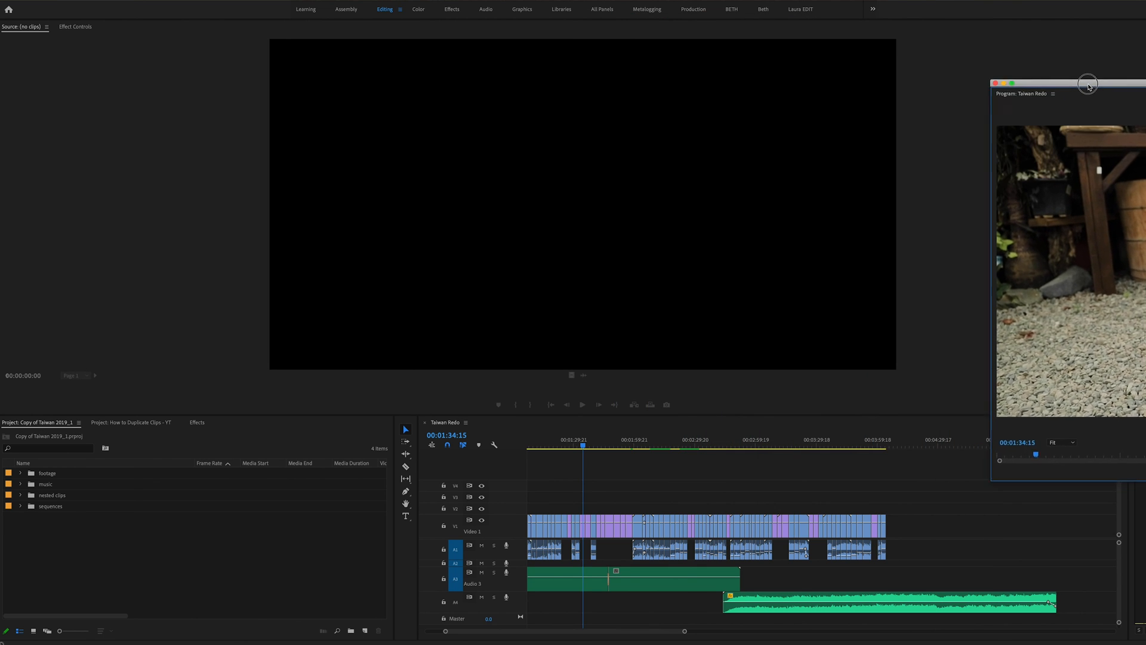
pyautogui.moveTo(1087, 82); pyautogui.dragTo(729, 130)
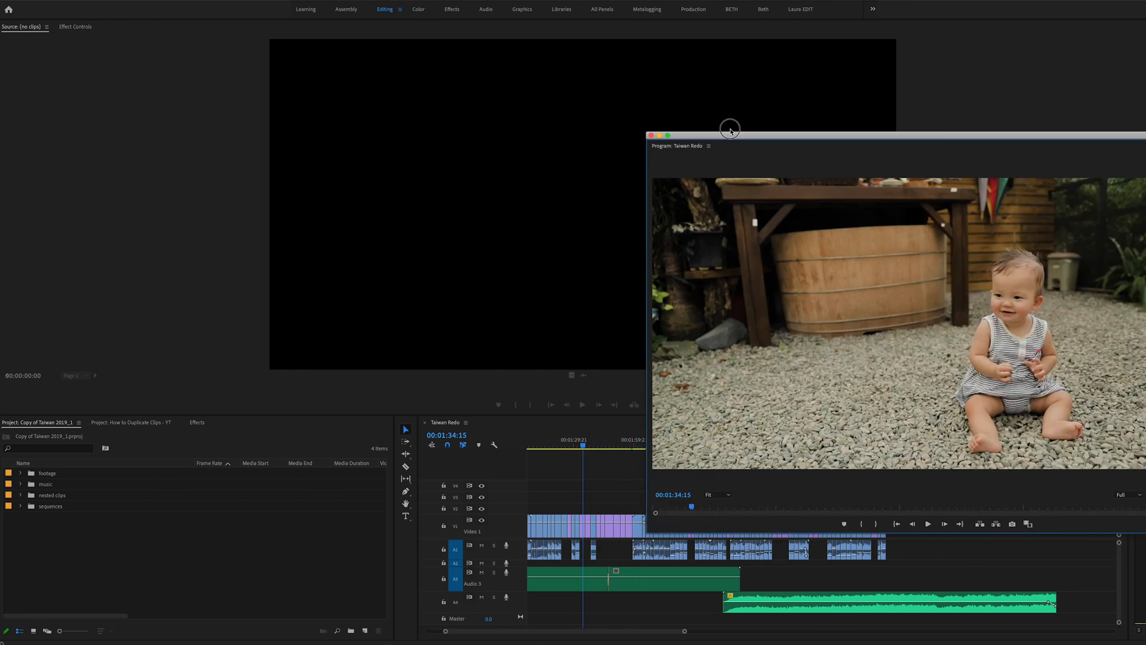
pyautogui.moveTo(729, 136); pyautogui.dragTo(605, 64)
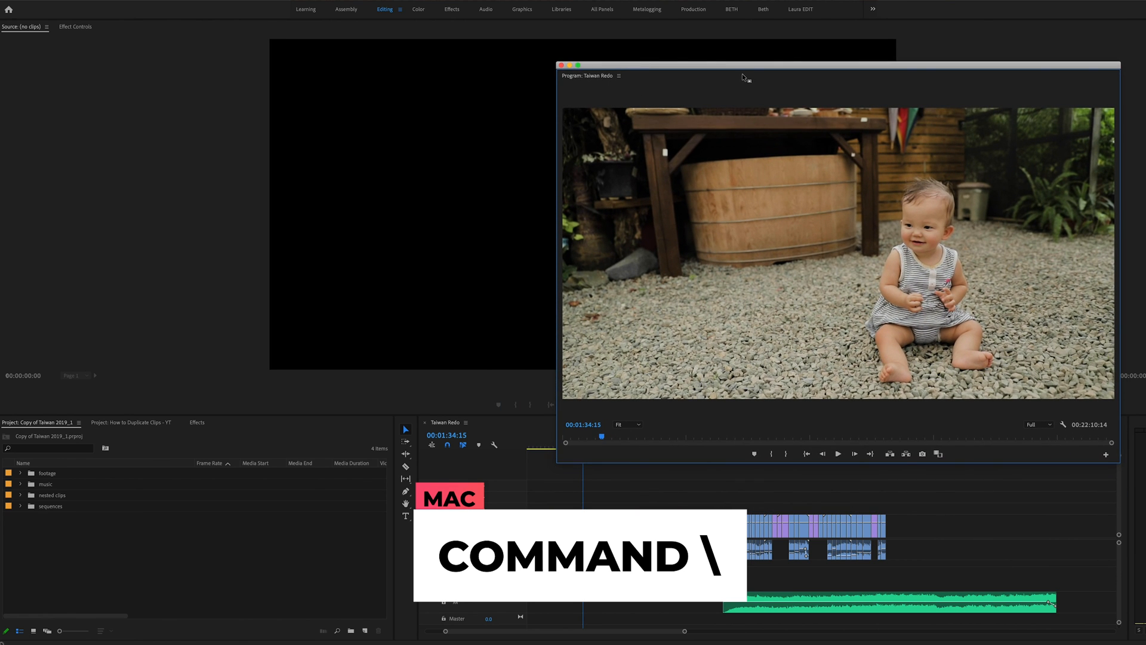
pyautogui.press('cmd+\\')
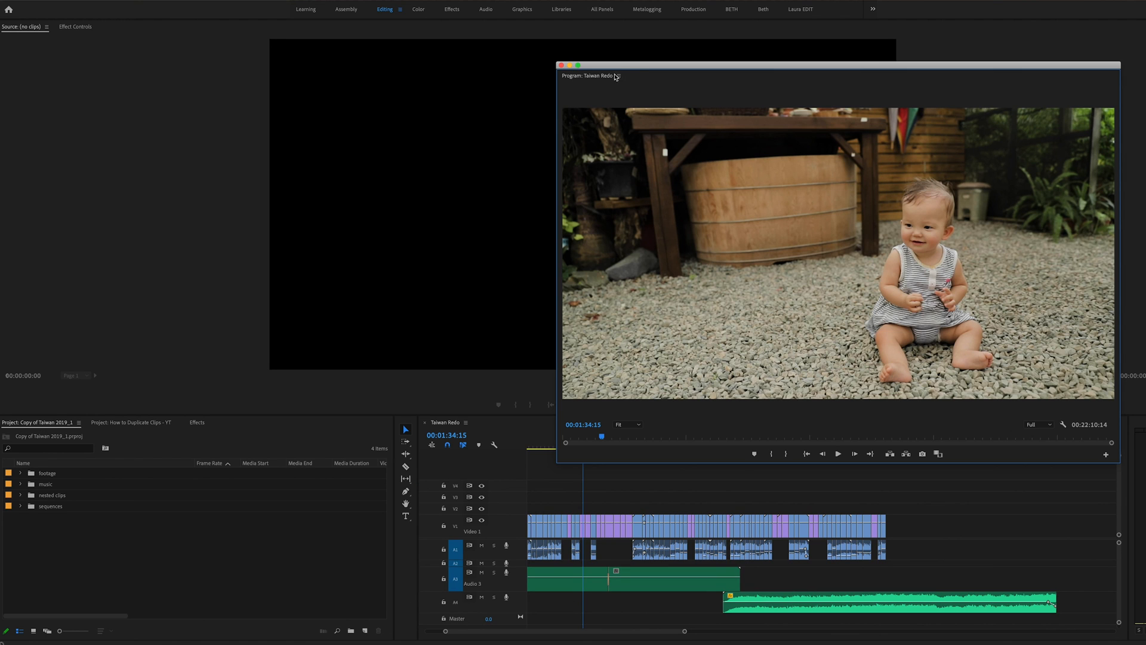
pyautogui.moveTo(631, 71)
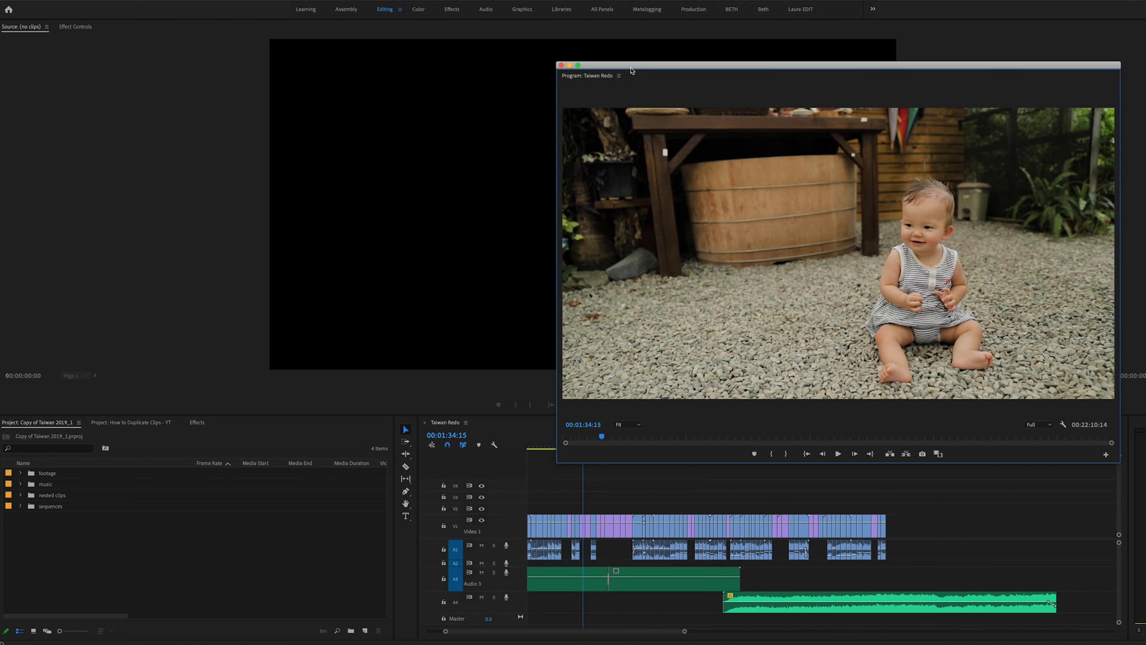